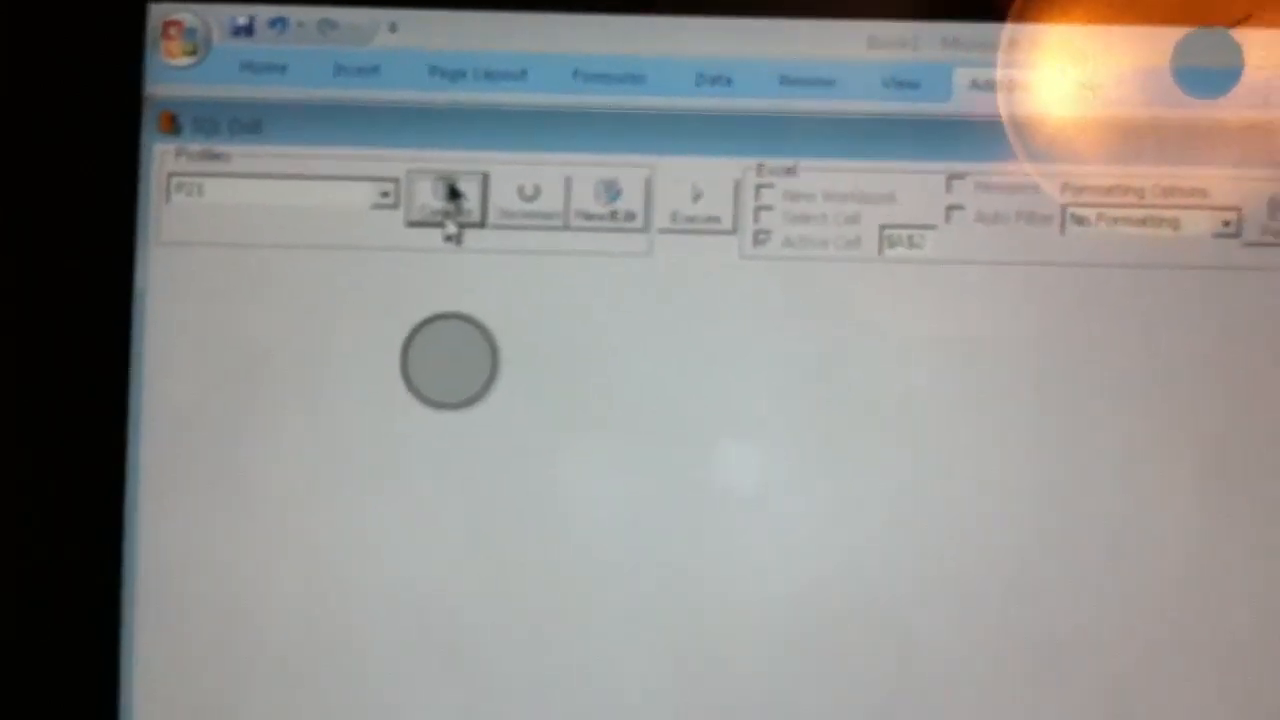
Connect SQL Drill to the database via its saved profile, opening the empty Query View designer.
left_click(445, 197)
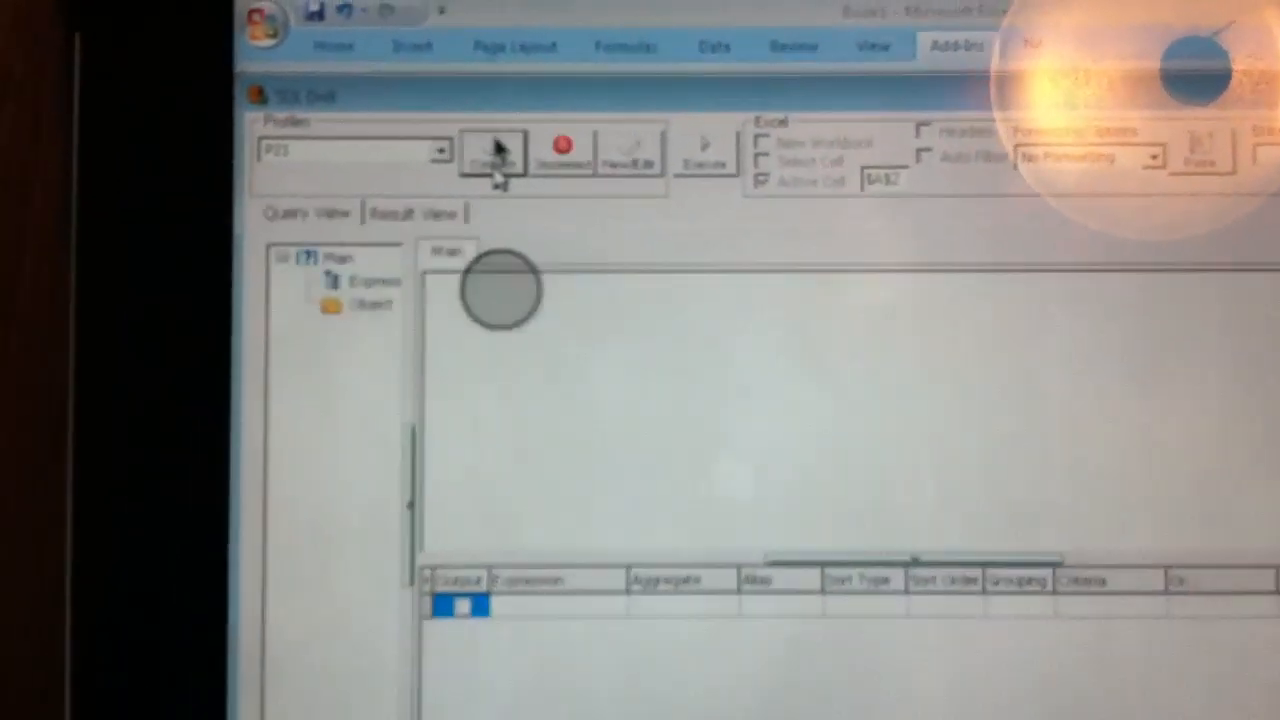